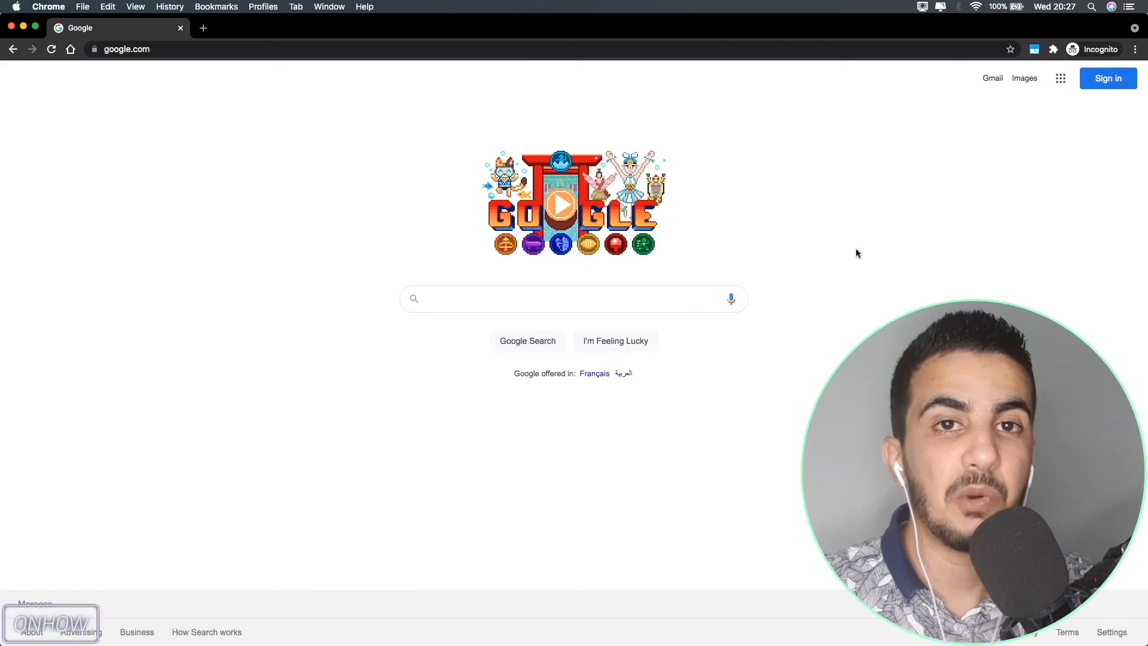
Step: Search Google for intext:"powered by shopify" intext:"women bags"
{"action": "left_click", "coordinate": [572, 298]}
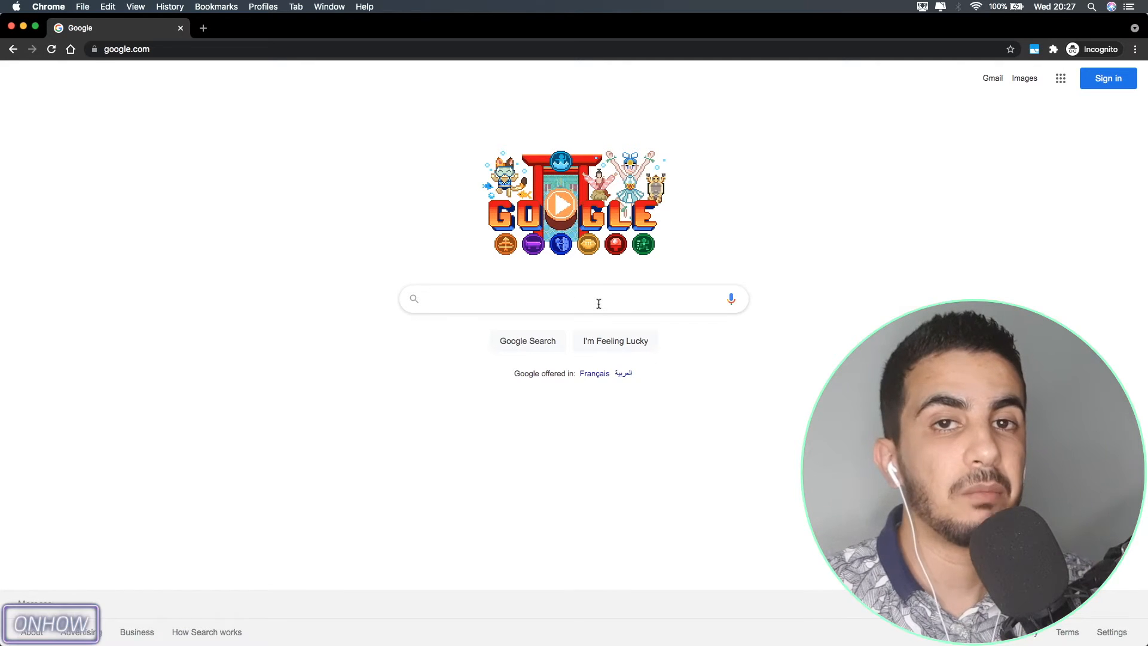
{"action": "type", "text": "intext:\"powered by shopify\" intext:\"women bags"}
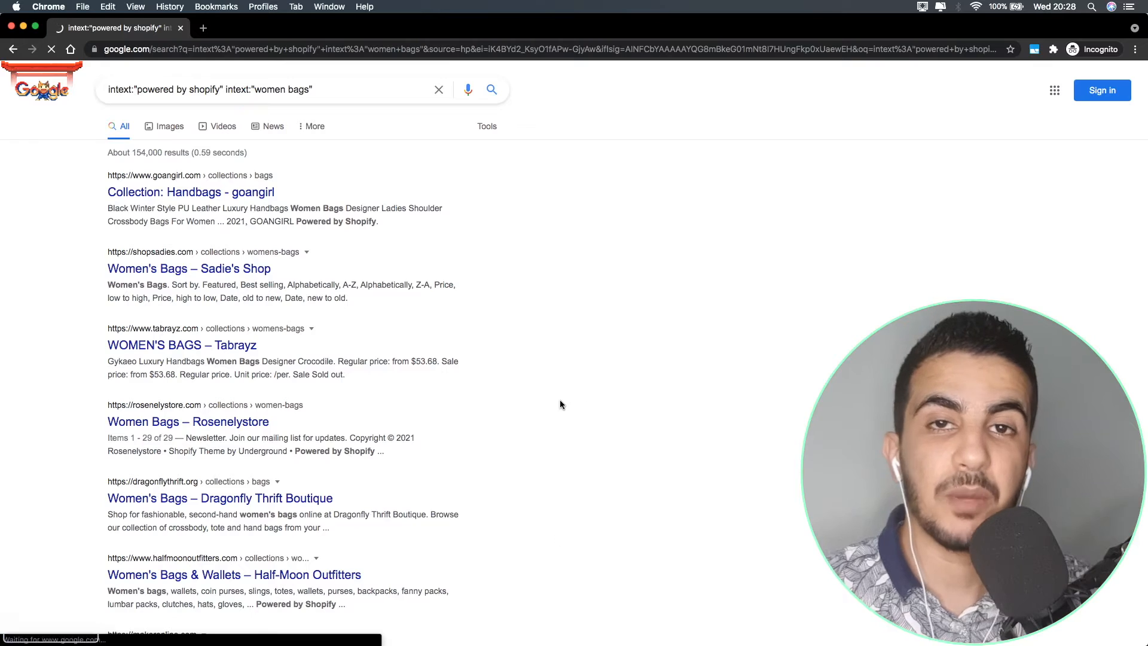
Step: Open the 'Women Bags – Rosenelystore' result from the search listing
{"action": "scroll", "scroll_direction": "down", "scroll_amount": 3}
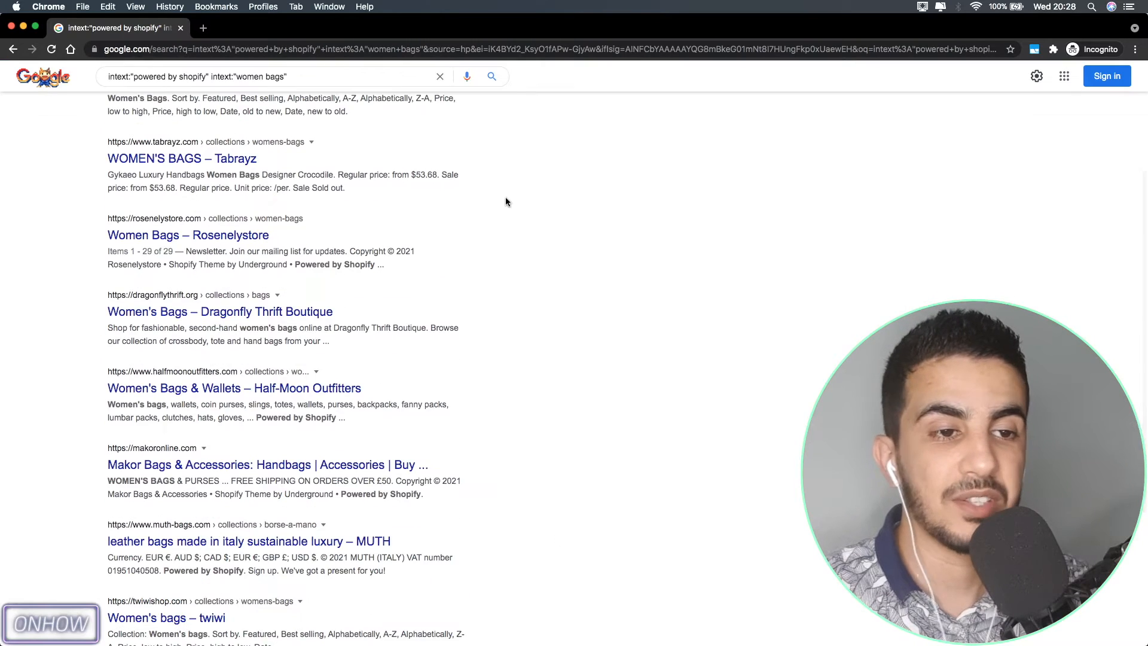
{"action": "scroll", "scroll_direction": "down", "scroll_amount": 3}
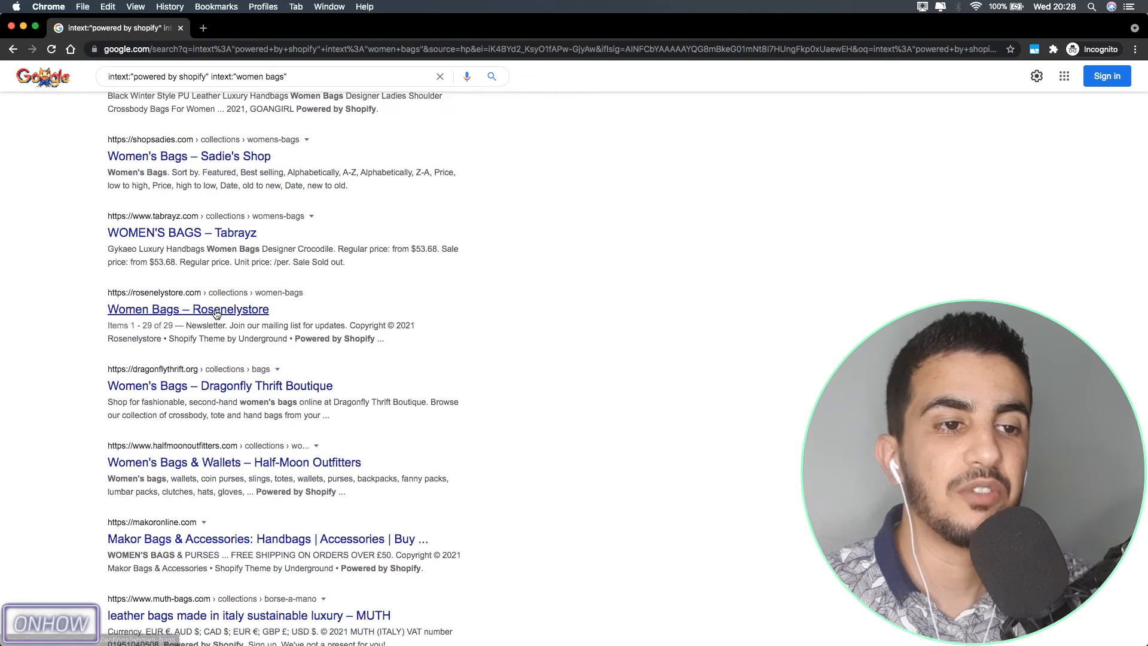
{"action": "left_click", "coordinate": [187, 309]}
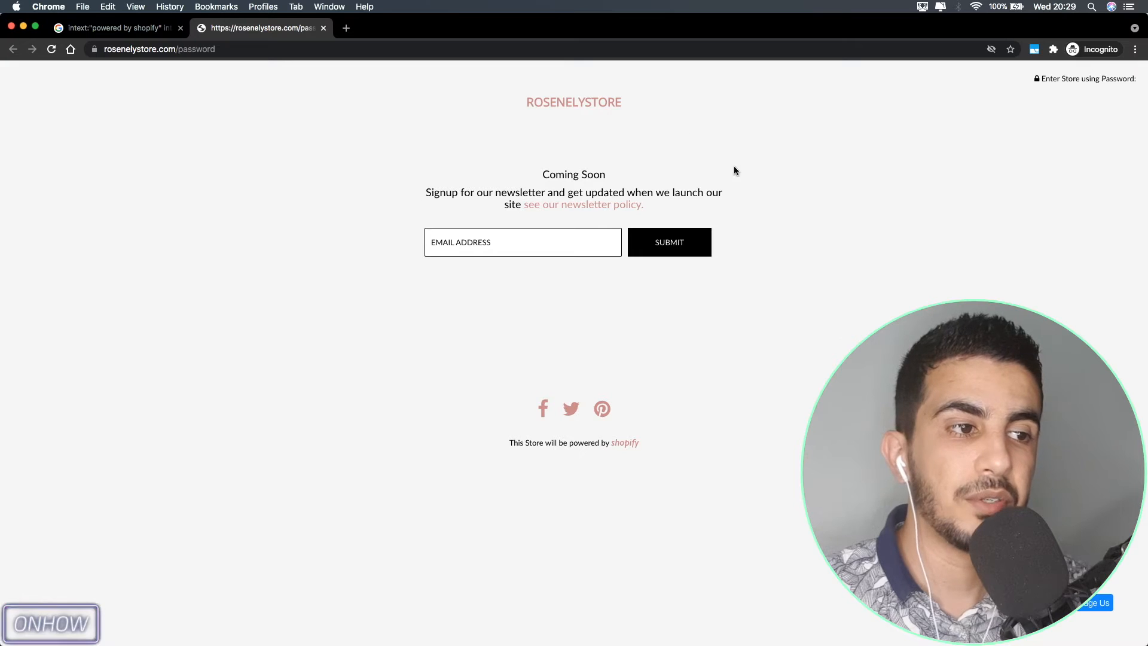
{"action": "mouse_move", "coordinate": [295, 214]}
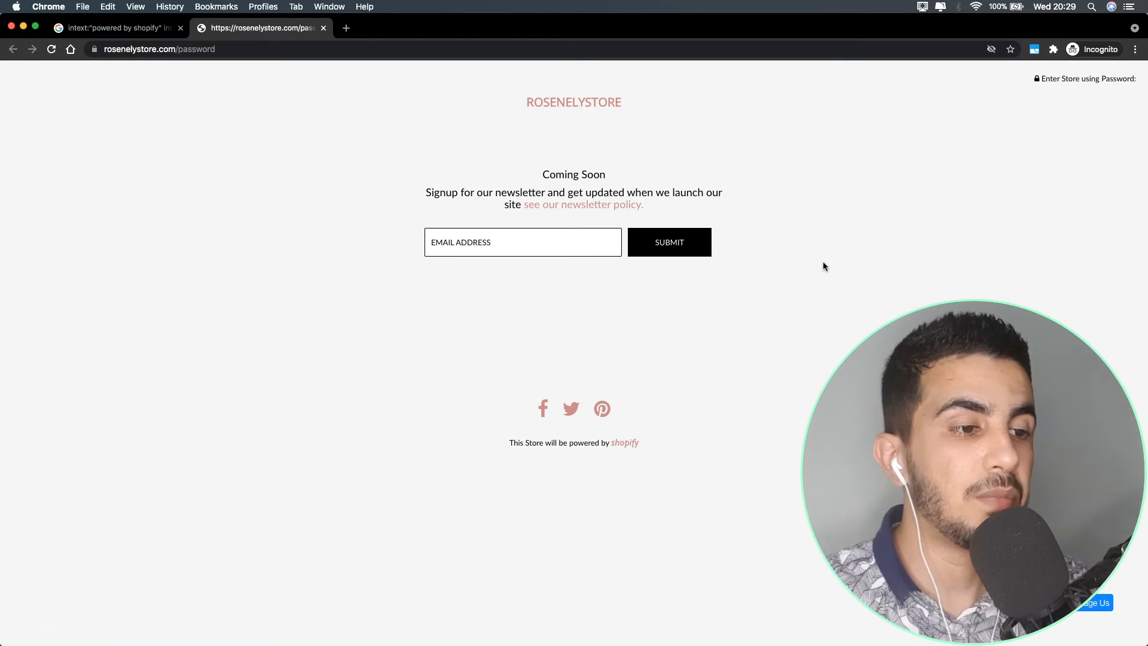
Step: View the HTML page source of the Rosenelystore coming-soon page
{"action": "right_click", "coordinate": [824, 265]}
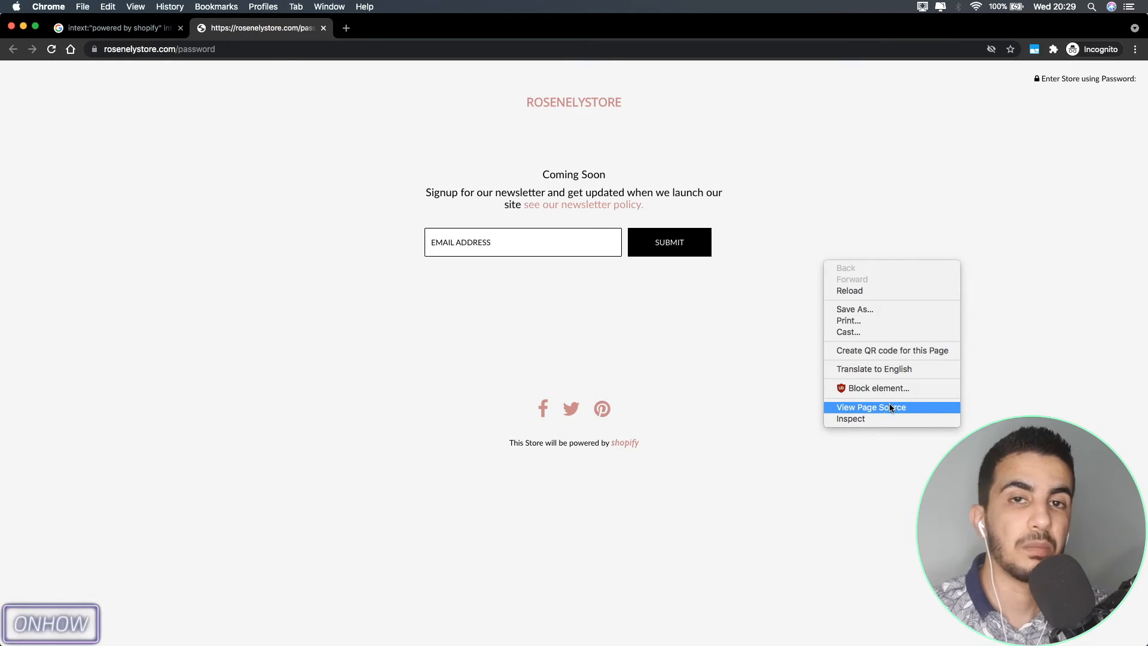
{"action": "left_click", "coordinate": [872, 406]}
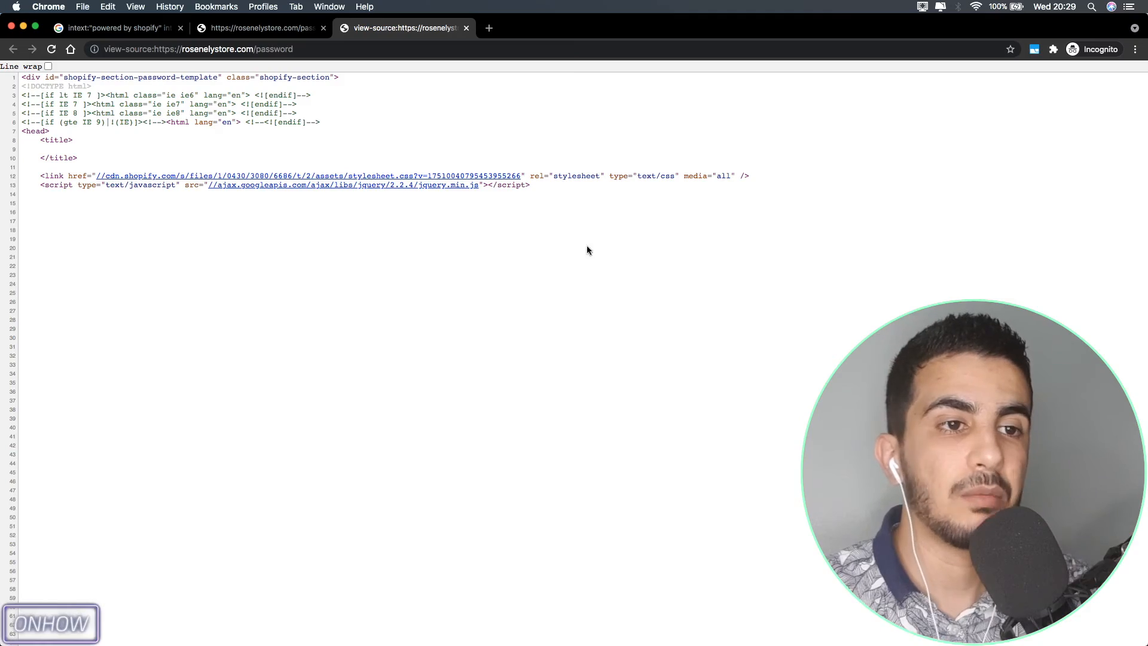
Step: Find 'syncload' in the source and select the amazonedropshipping.com domain in the matching script URL
{"action": "scroll", "scroll_direction": "down", "scroll_amount": 3}
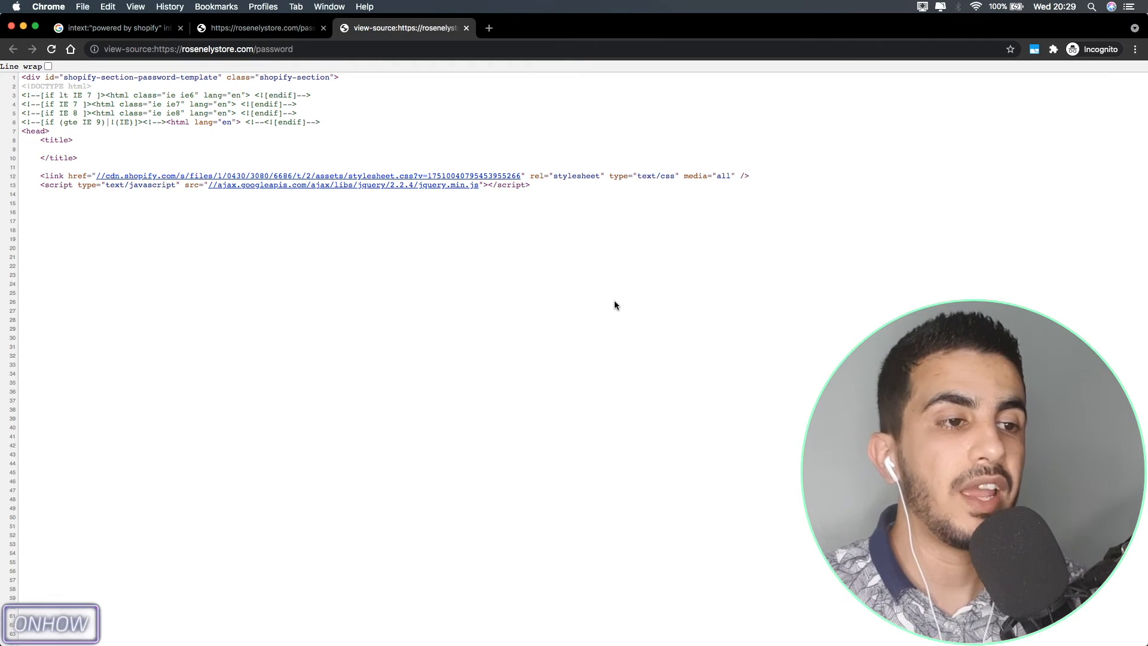
{"action": "key", "text": "cmd+f"}
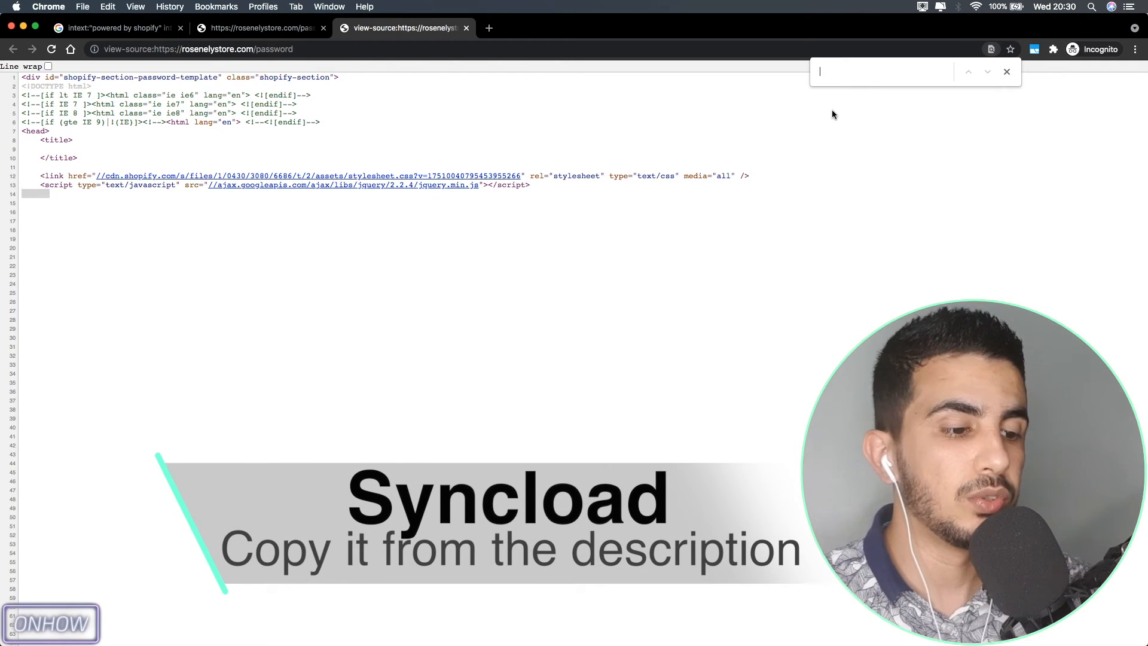
{"action": "type", "text": "syncload"}
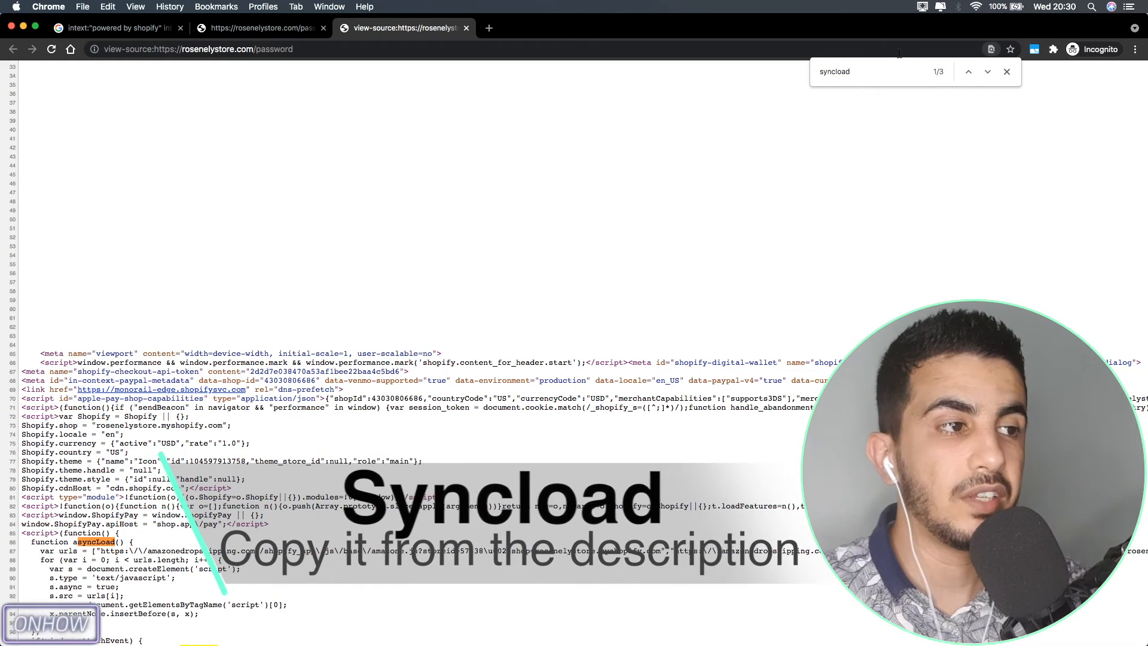
{"action": "left_click", "coordinate": [986, 70]}
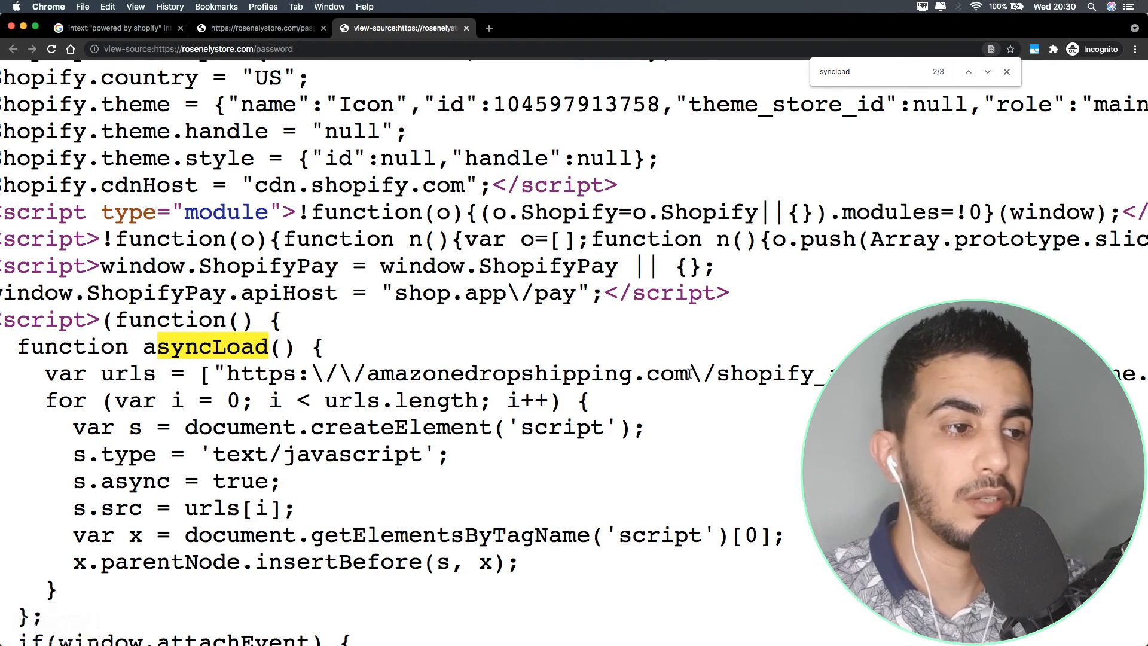
{"action": "double_click", "coordinate": [769, 373]}
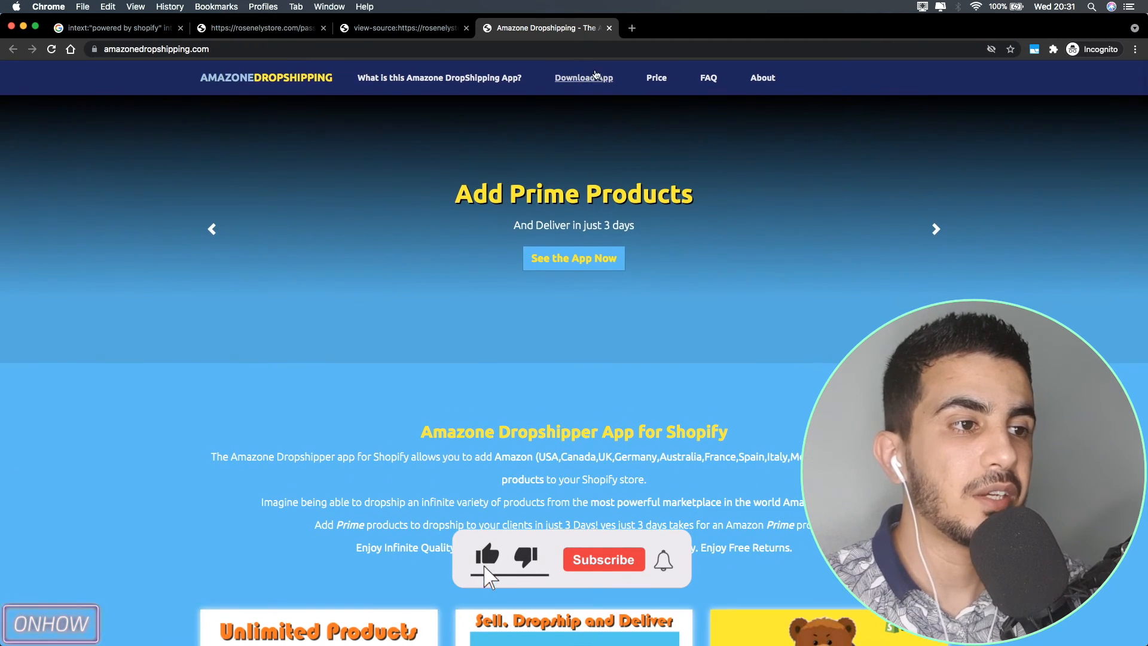
Step: Follow Download App to the AmaZone DropShipper + Walmart Shopify listing, then return to the source
{"action": "left_click", "coordinate": [603, 559]}
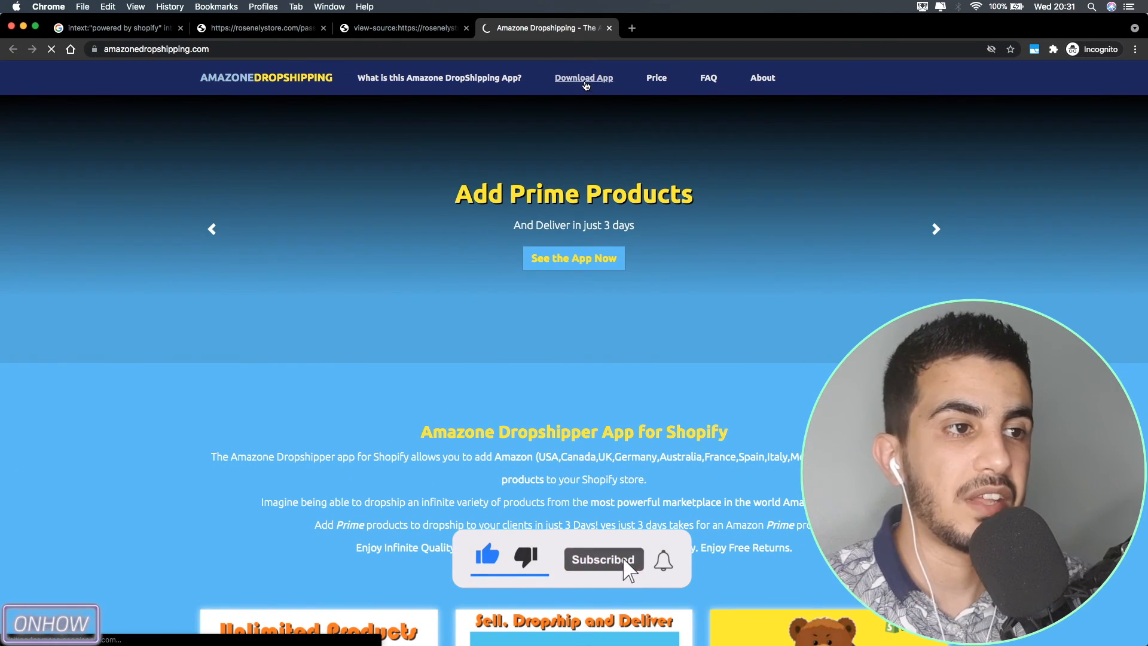
{"action": "left_click", "coordinate": [584, 77]}
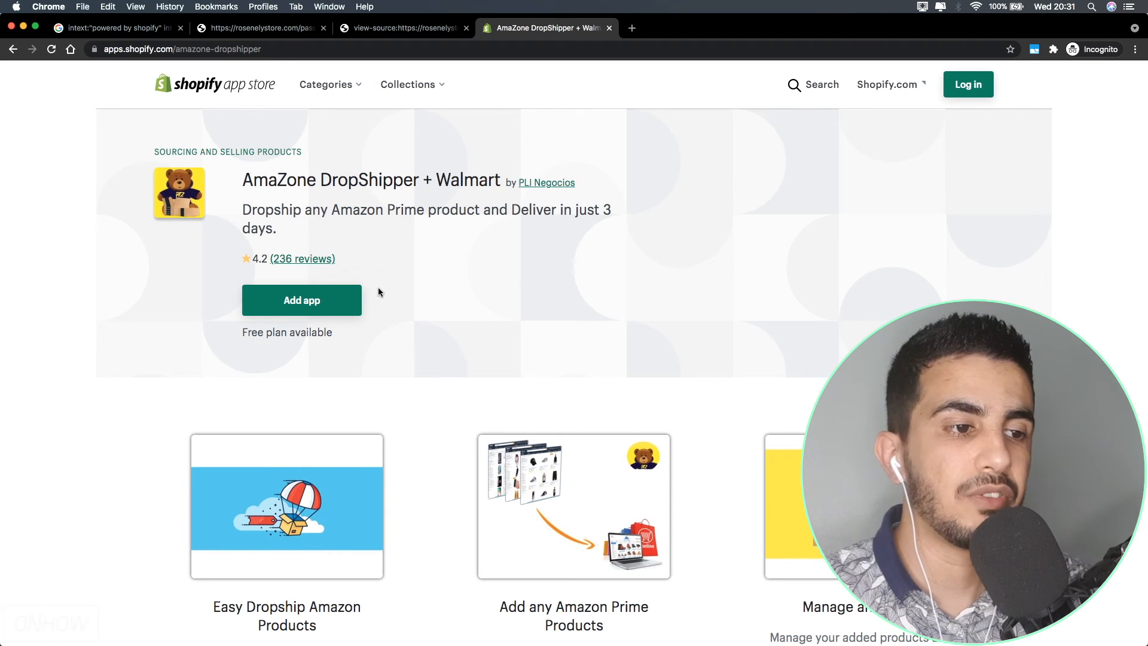
{"action": "left_click", "coordinate": [402, 27]}
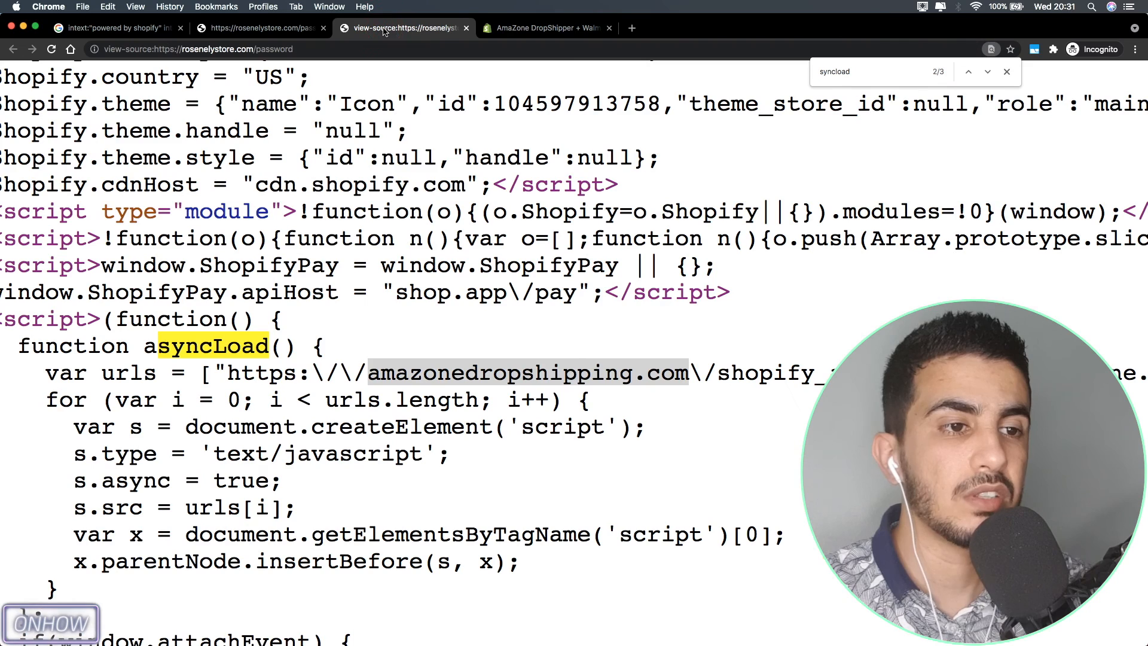
Step: Step through the other syncLoad script matches and return to the AmaZone DropShipper + Walmart listing
{"action": "scroll", "scroll_direction": "down", "scroll_amount": 3}
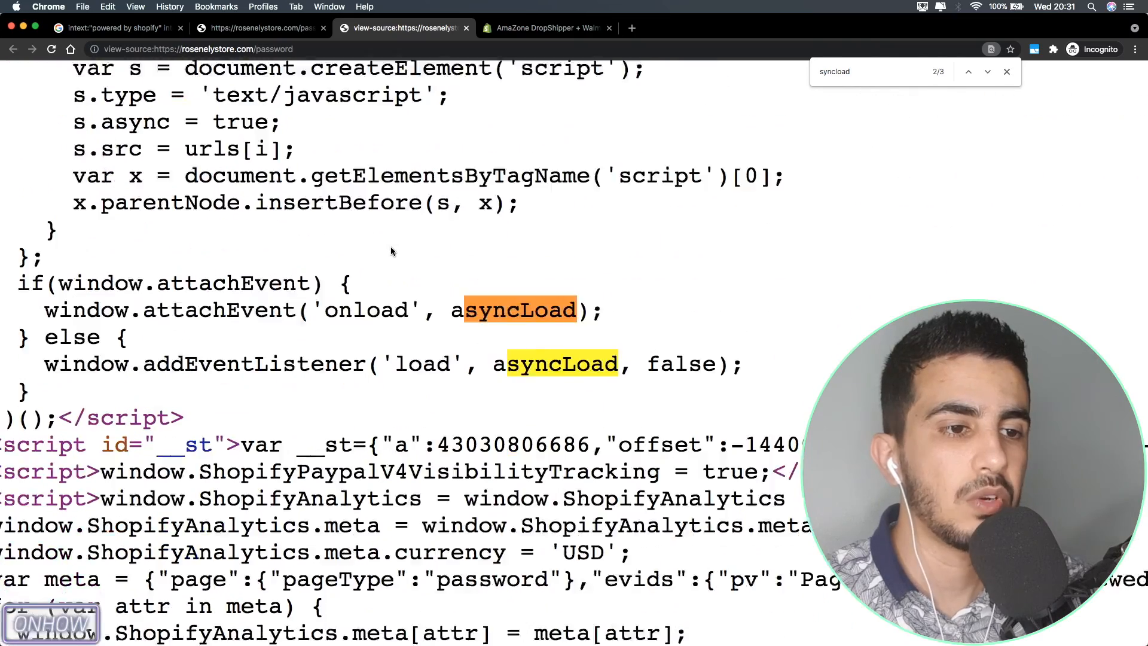
{"action": "scroll", "scroll_direction": "down", "scroll_amount": 3}
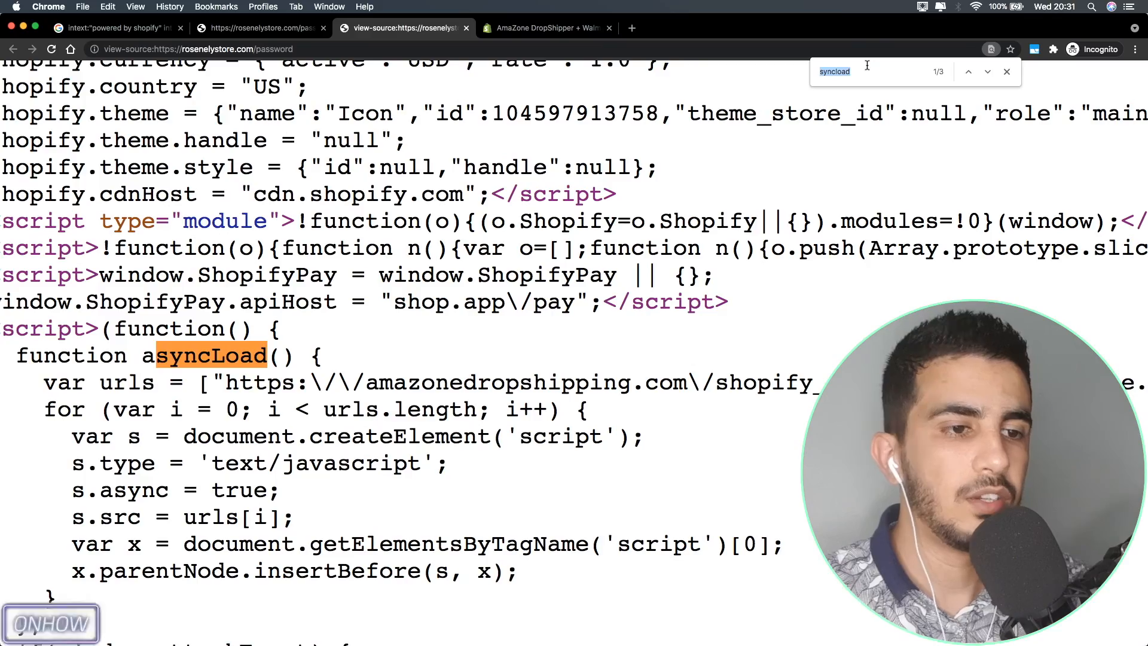
{"action": "left_click", "coordinate": [986, 72]}
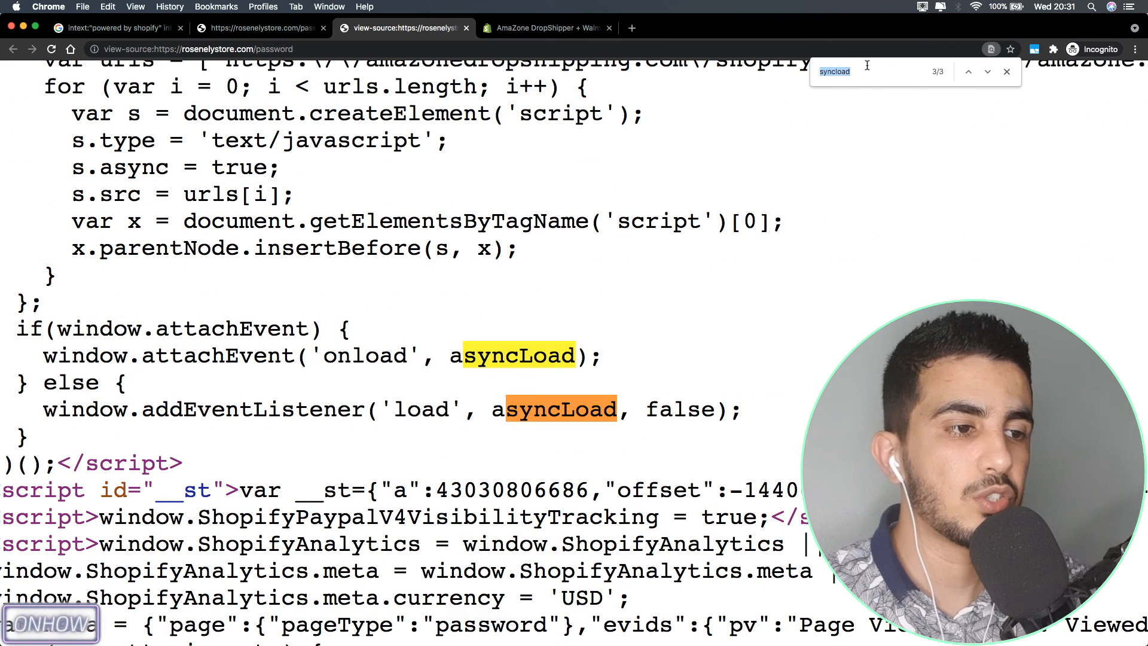
{"action": "left_click", "coordinate": [968, 72]}
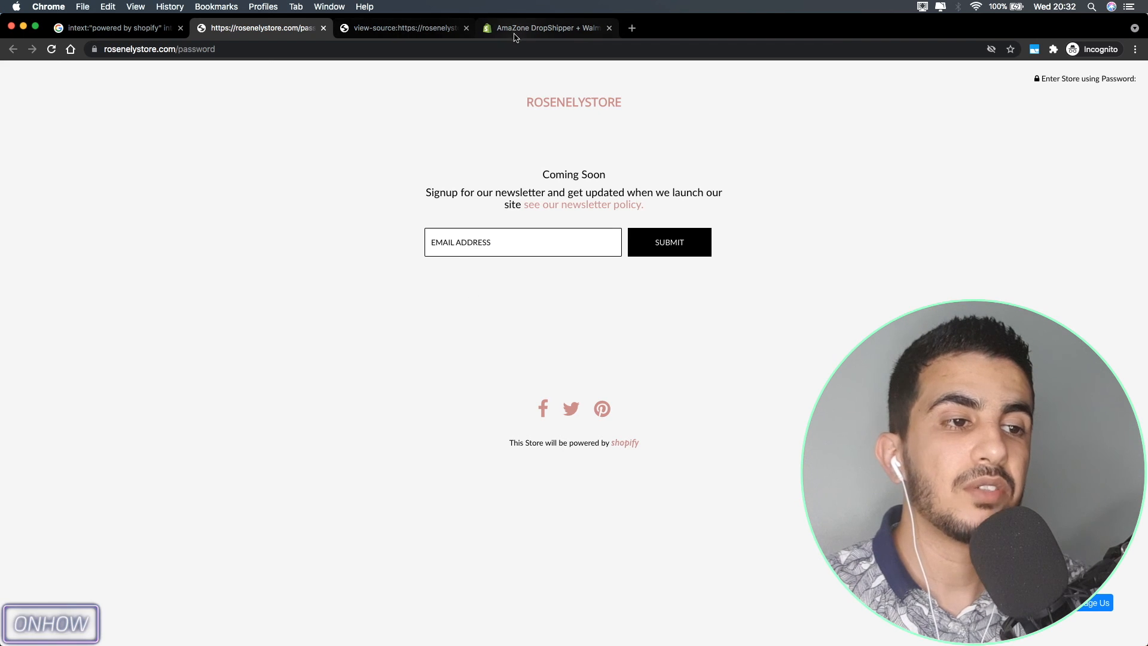
{"action": "left_click", "coordinate": [546, 28]}
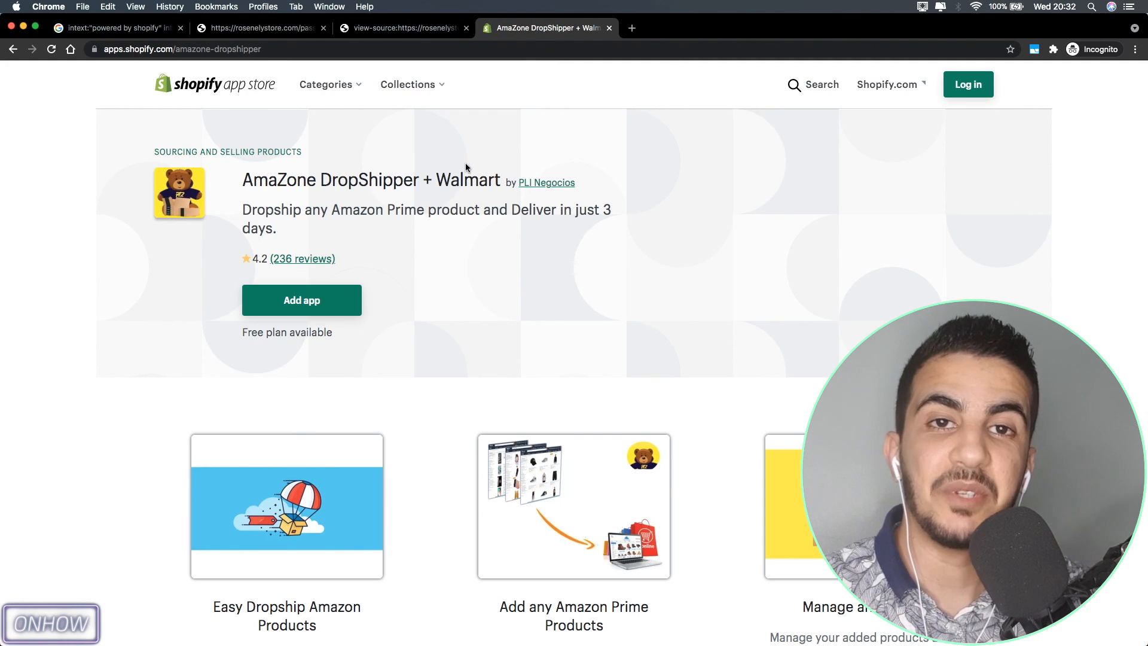